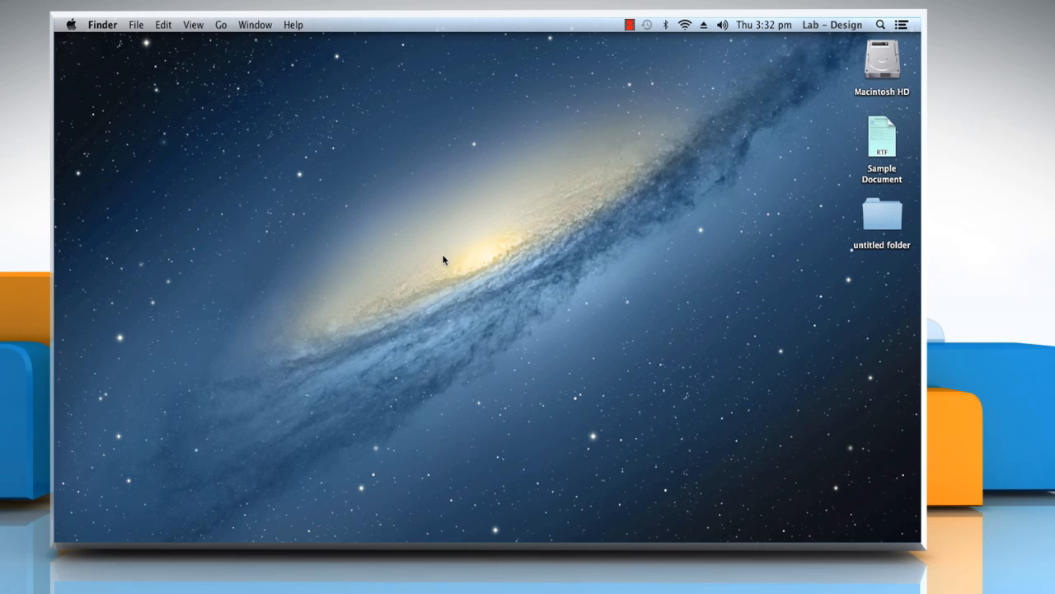
{"action": "mouse_move", "coordinate": [277, 183]}
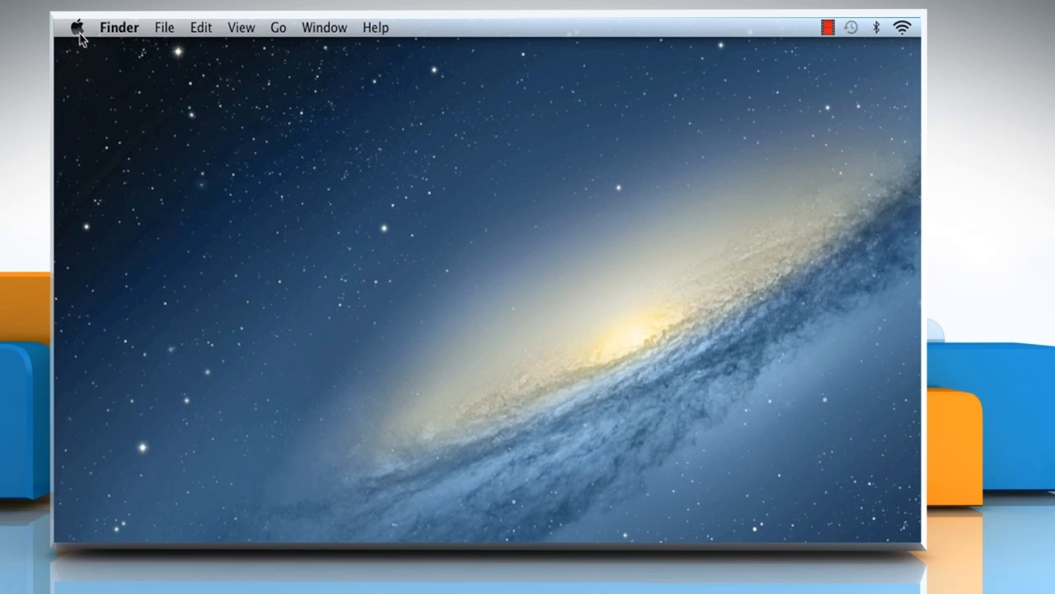
Launch System Preferences from the Apple menu, showing the full grid of panes
{"action": "left_click", "coordinate": [76, 26]}
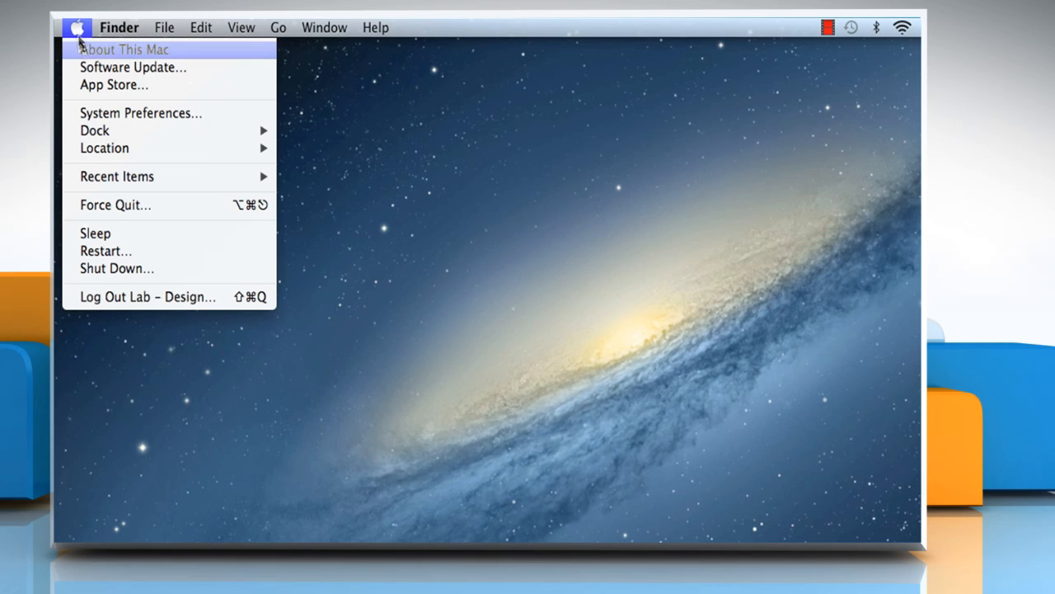
{"action": "mouse_move", "coordinate": [140, 112]}
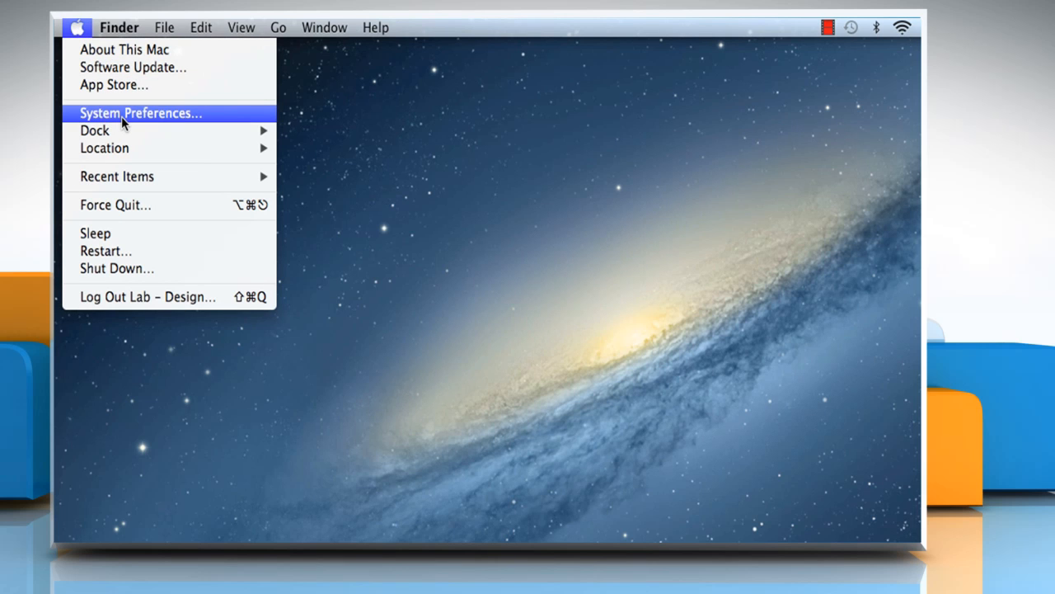
{"action": "left_click", "coordinate": [140, 112]}
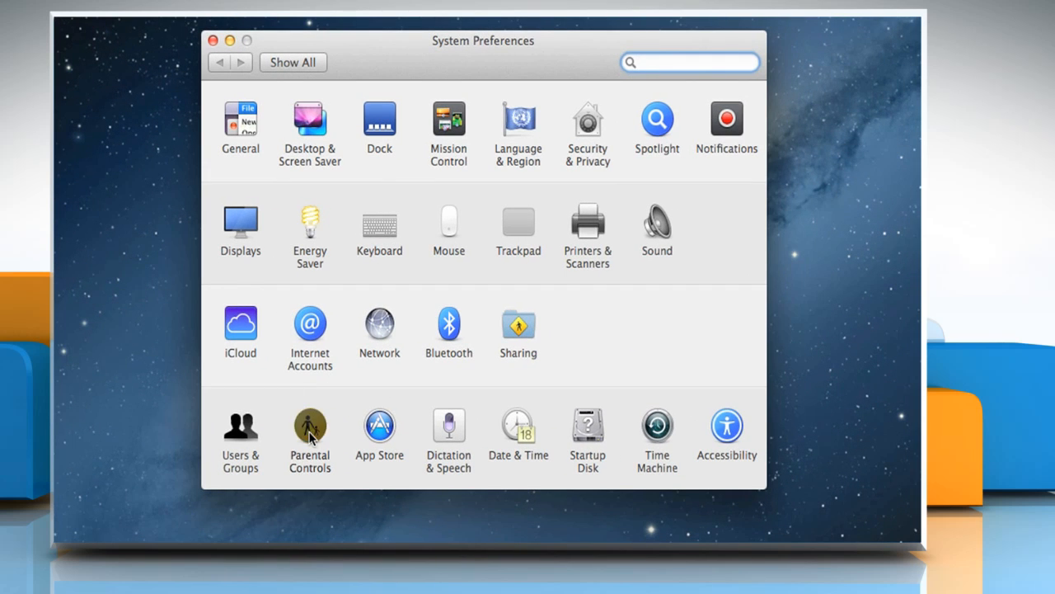
Enter Parental Controls and unlock it by authenticating with the administrator password
{"action": "left_click", "coordinate": [311, 422]}
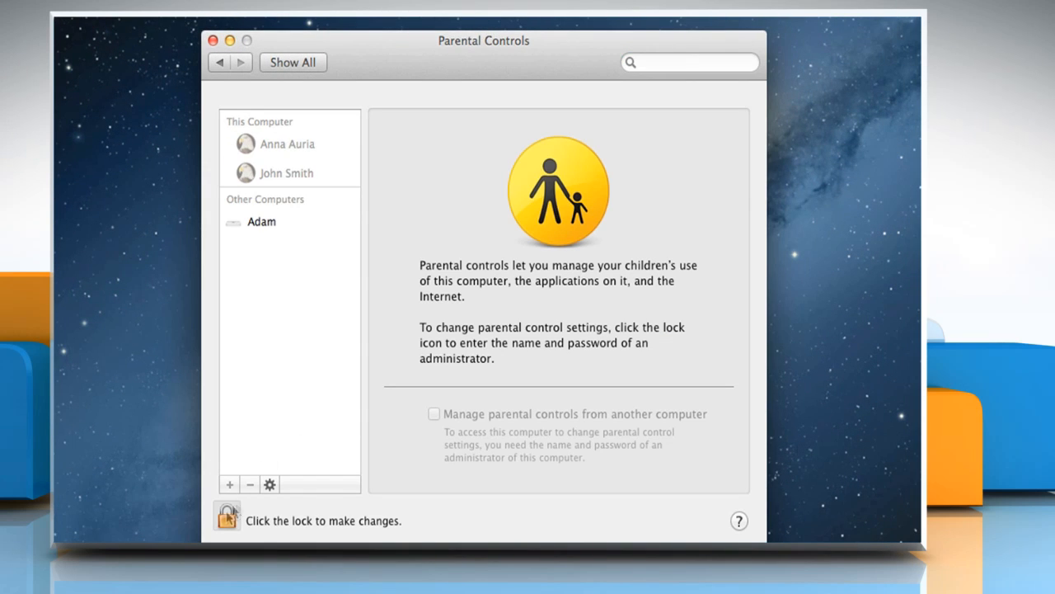
{"action": "left_click", "coordinate": [228, 515]}
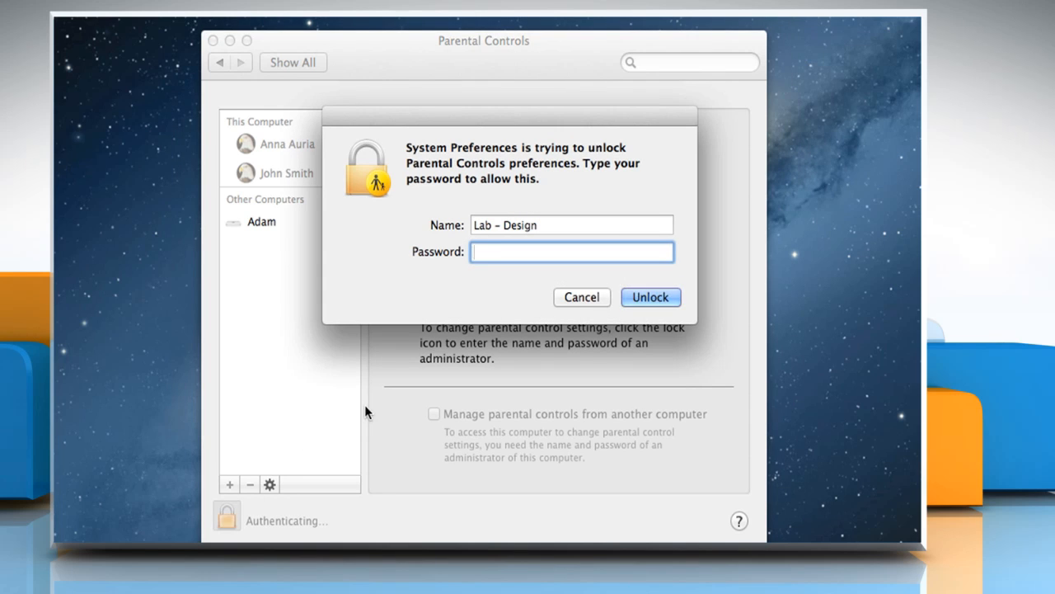
{"action": "left_click", "coordinate": [571, 251]}
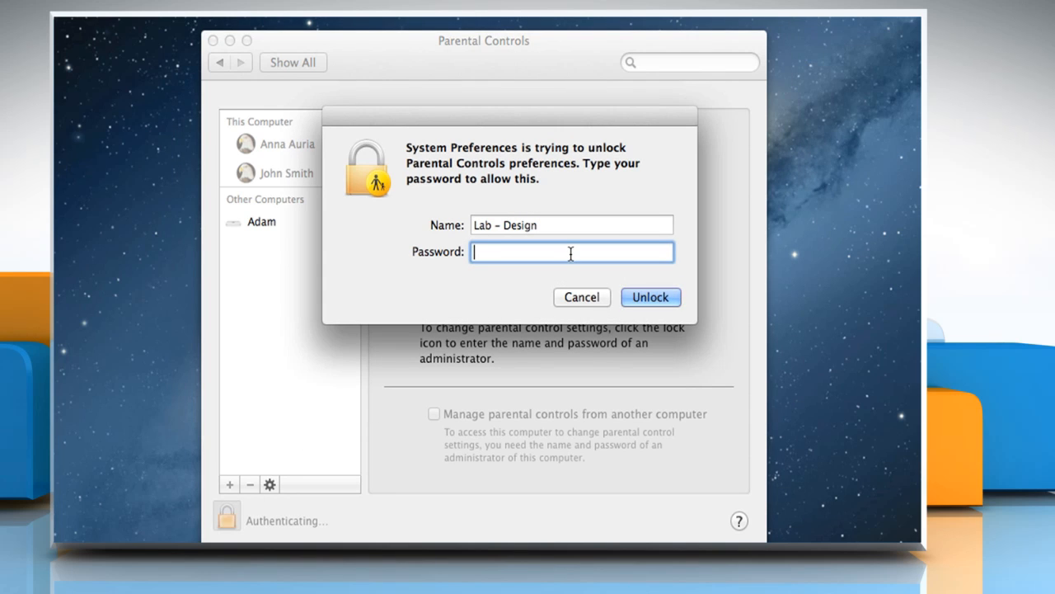
{"action": "type", "text": "•"}
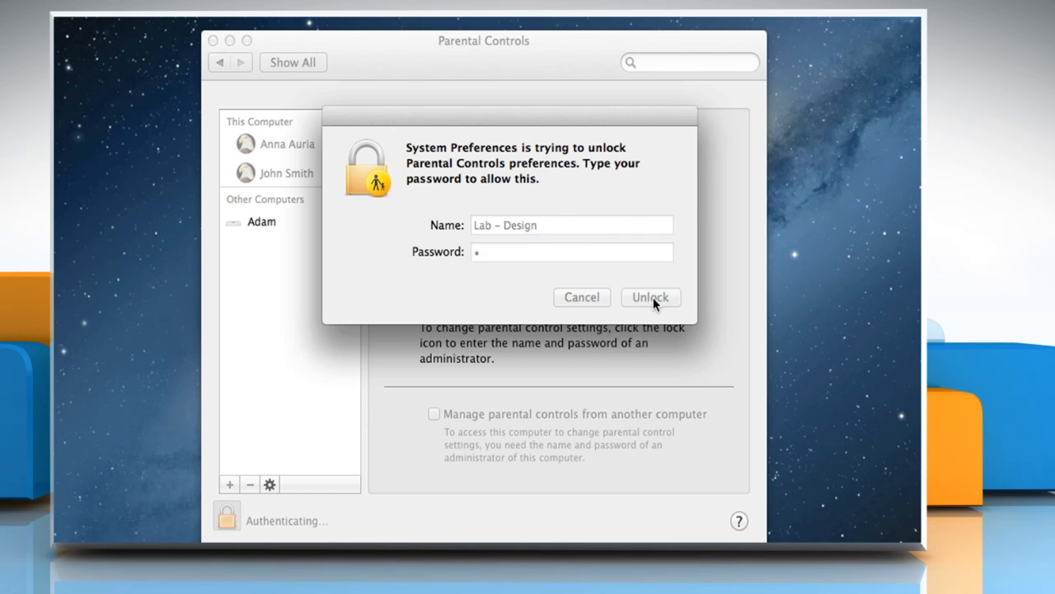
{"action": "left_click", "coordinate": [650, 297]}
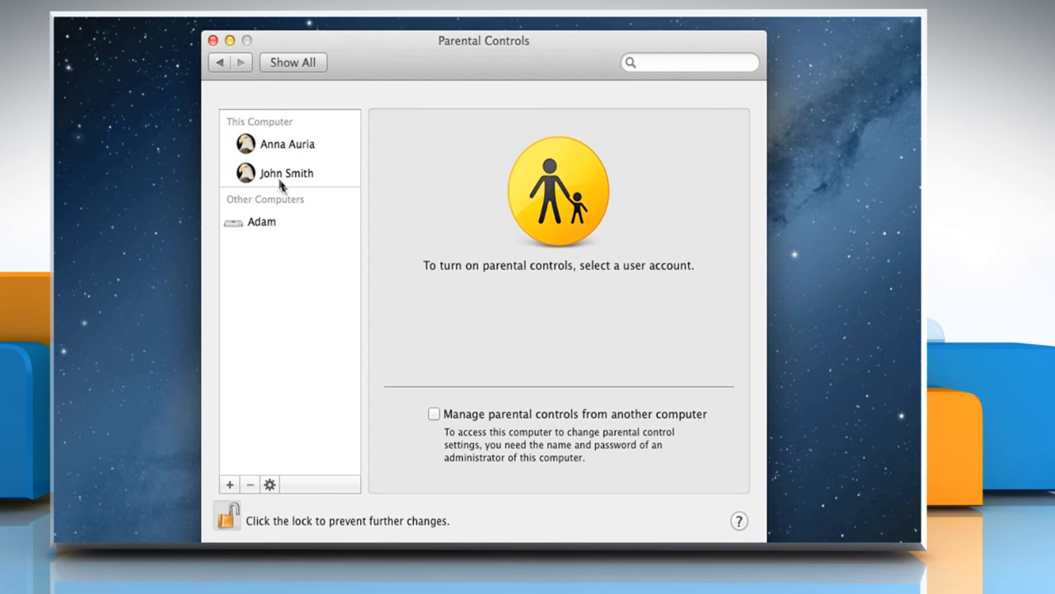
{"action": "left_click", "coordinate": [287, 173]}
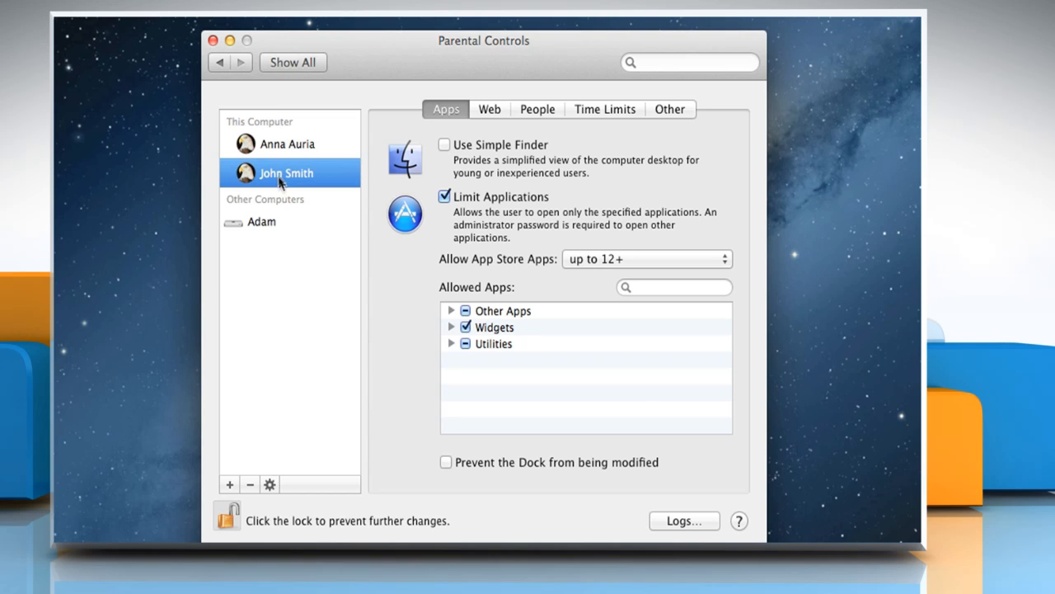
{"action": "mouse_move", "coordinate": [277, 429]}
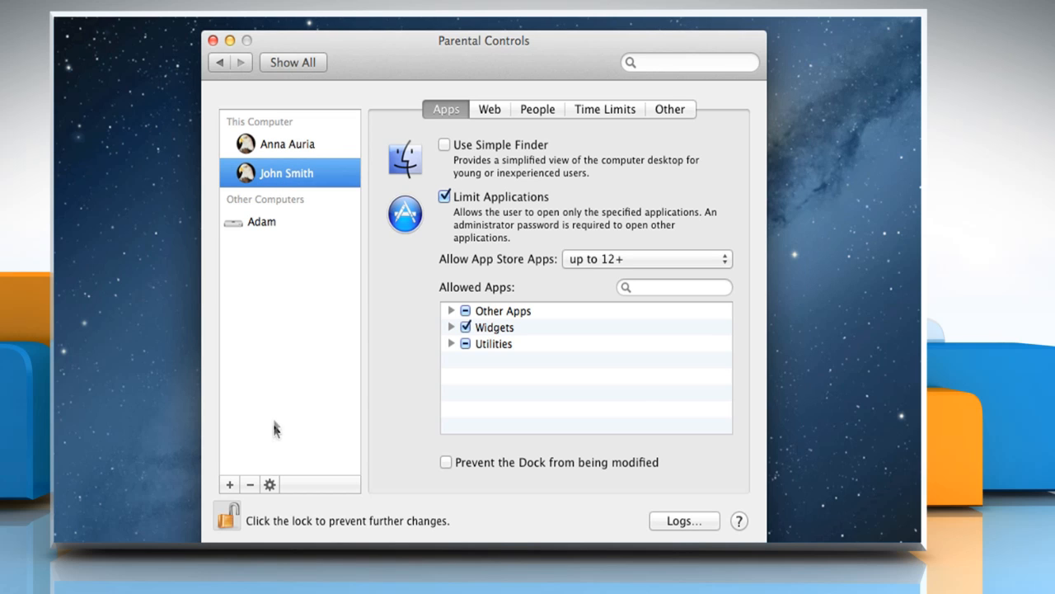
{"action": "left_click", "coordinate": [271, 484]}
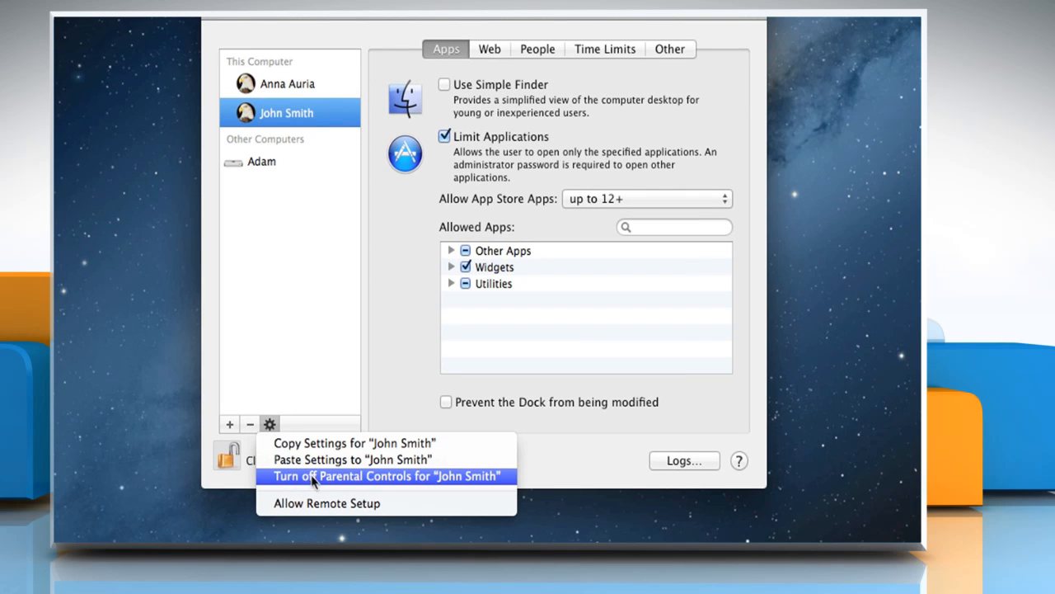
{"action": "mouse_move", "coordinate": [340, 483]}
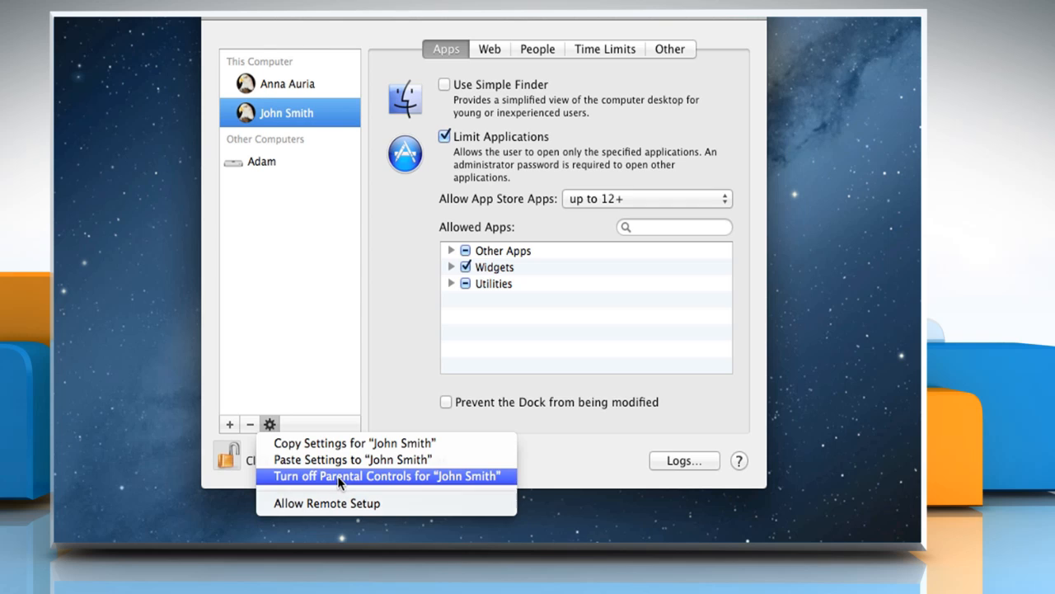
{"action": "left_click", "coordinate": [390, 475]}
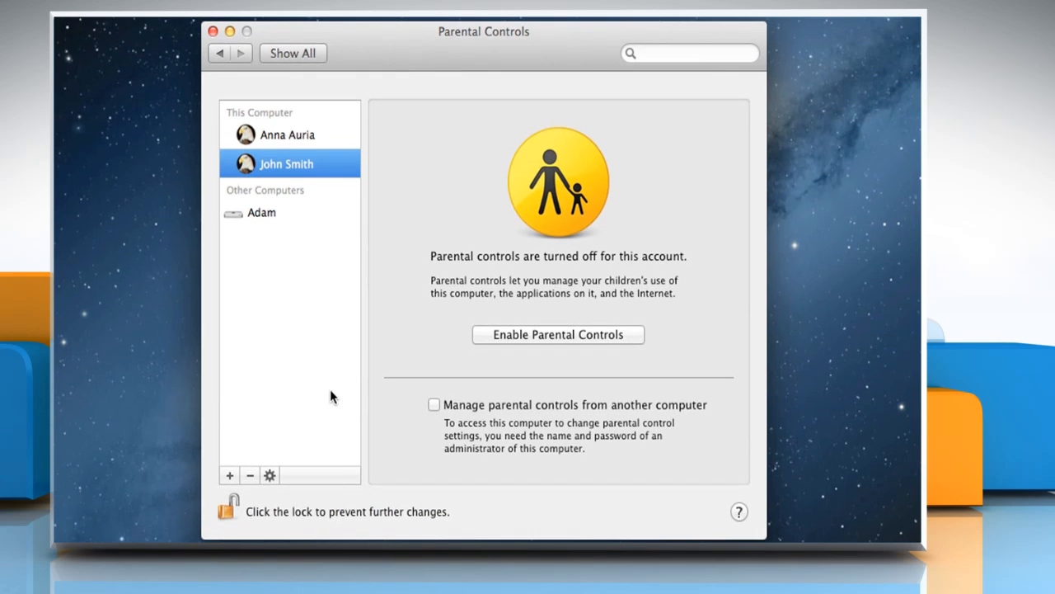
{"action": "mouse_move", "coordinate": [381, 264]}
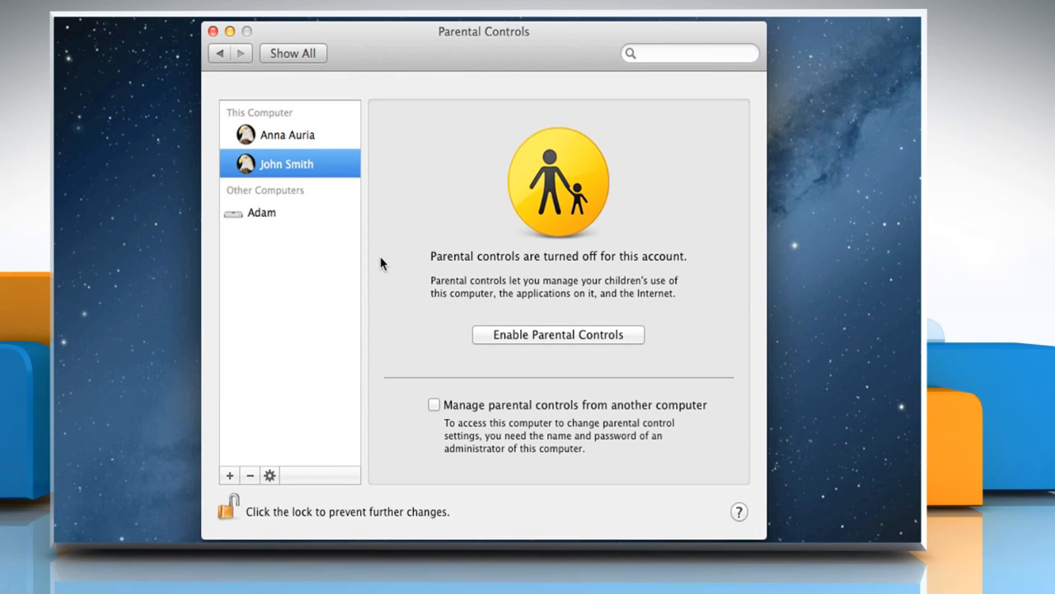